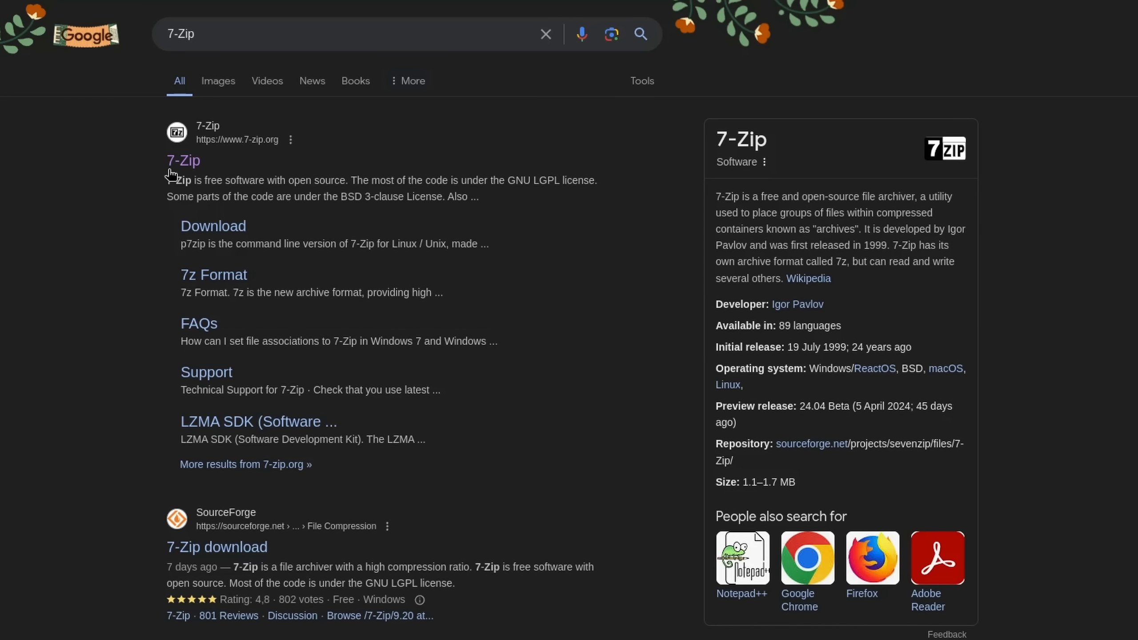
Step: Open the official 7-zip.org site from the top Google search result
left_click(183, 160)
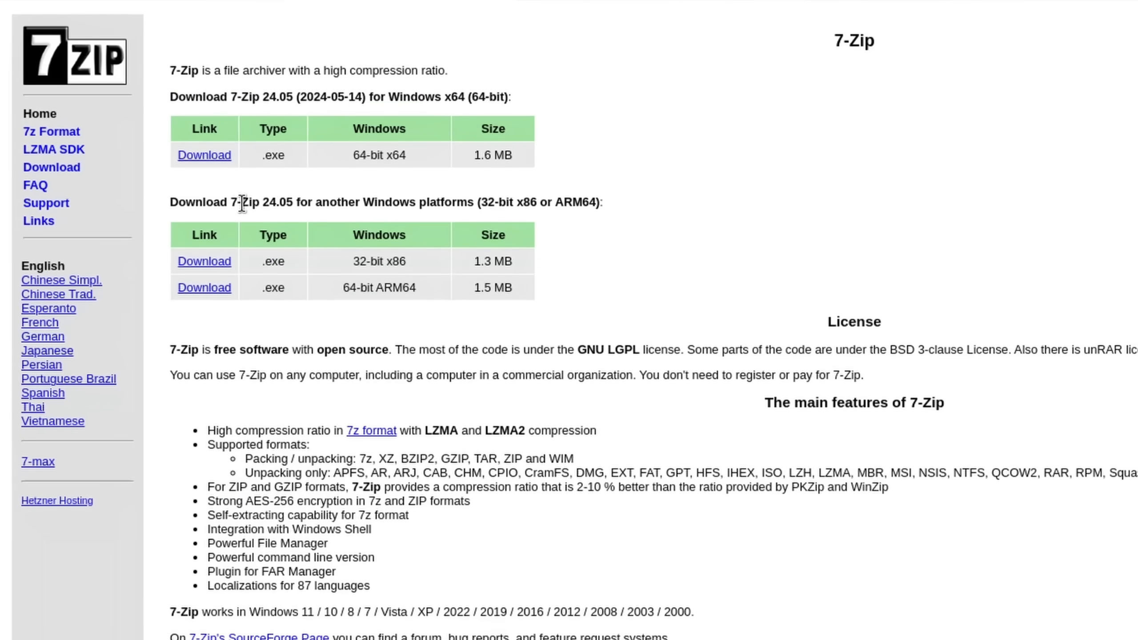